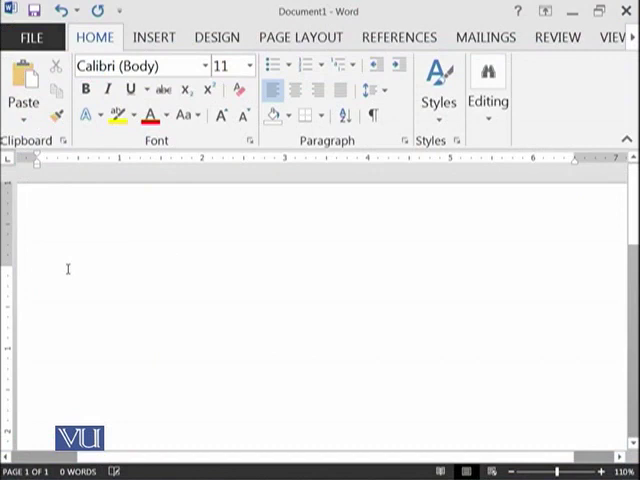
# Step: Enter the sentence "This is ITC Course" into the blank document
pyautogui.write('This is l')
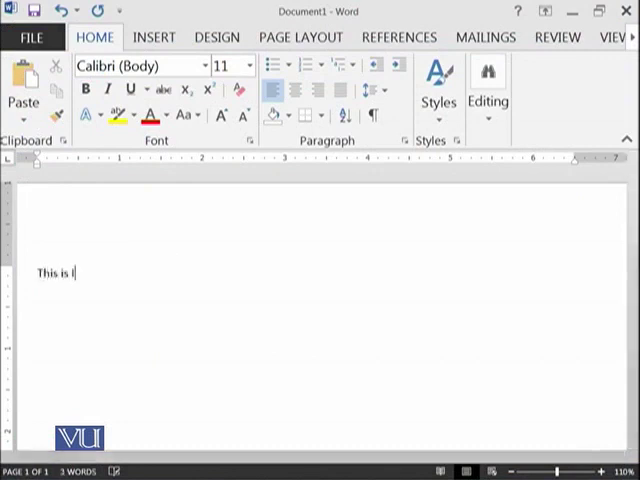
pyautogui.write('TC Cou')
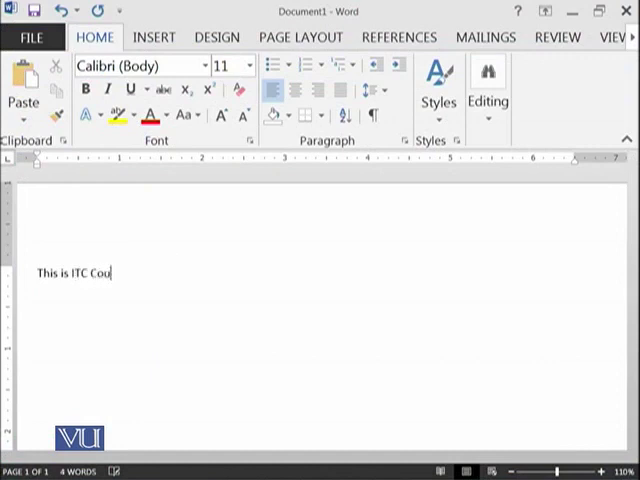
pyautogui.write('rse')
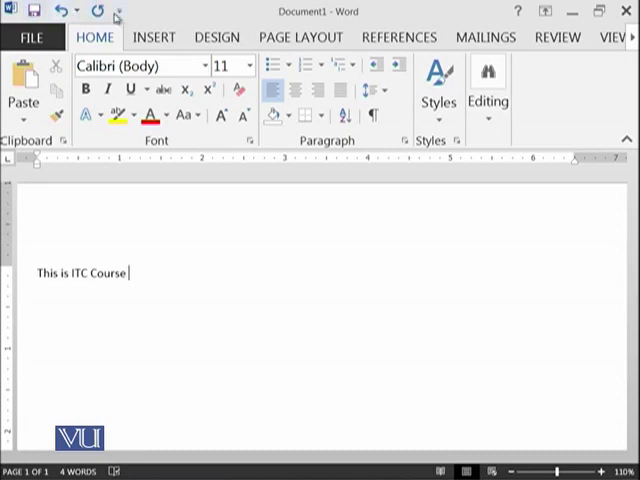
pyautogui.moveTo(38, 12)
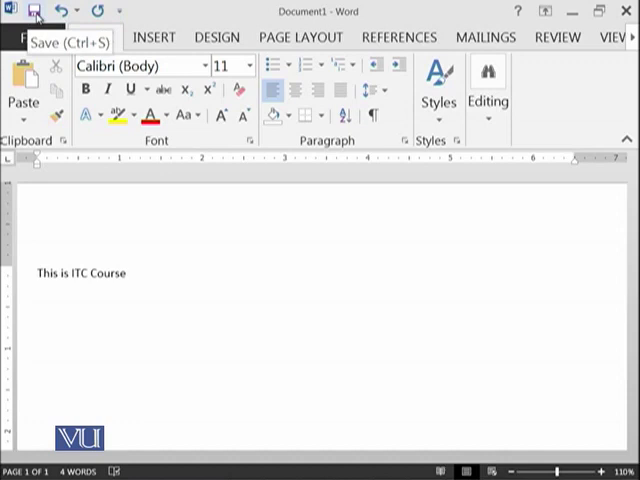
pyautogui.click(128, 272)
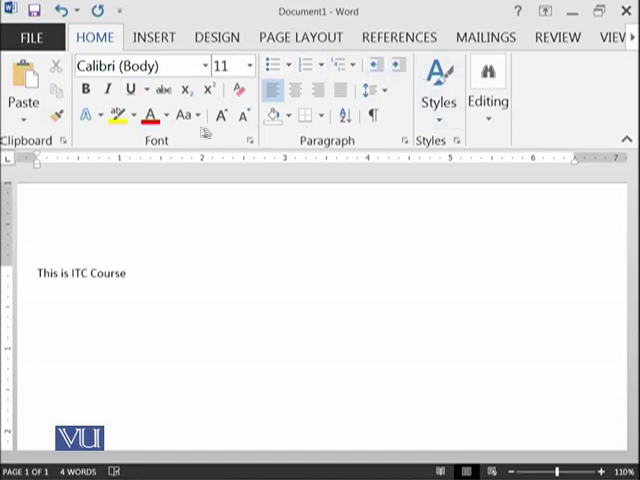
pyautogui.click(152, 36)
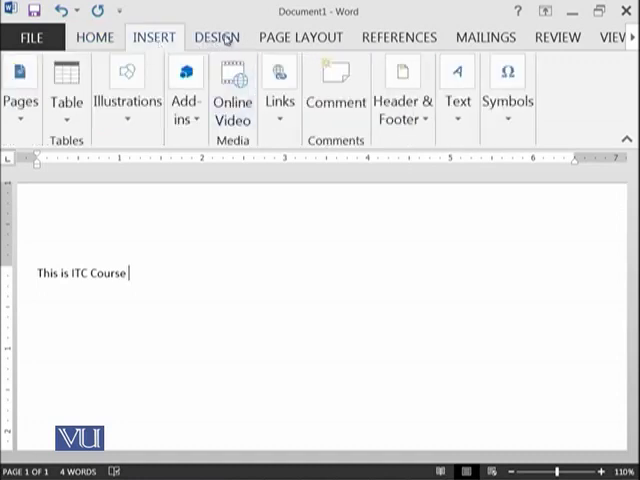
pyautogui.click(216, 36)
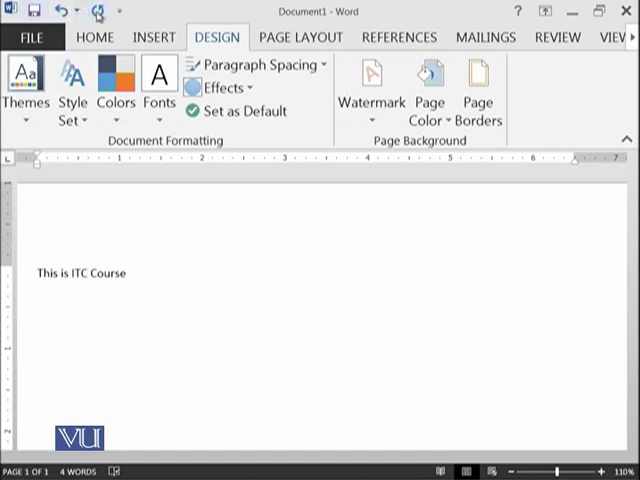
pyautogui.moveTo(98, 12)
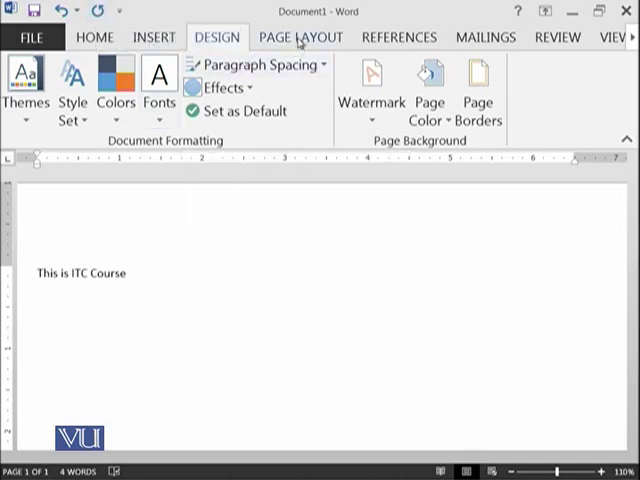
pyautogui.click(398, 36)
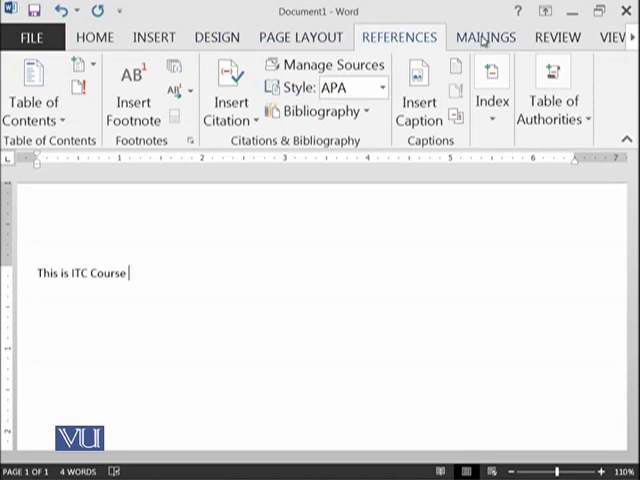
pyautogui.click(216, 36)
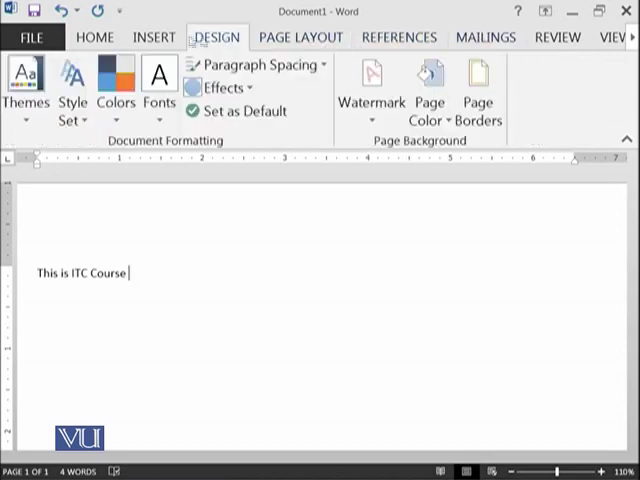
pyautogui.click(96, 36)
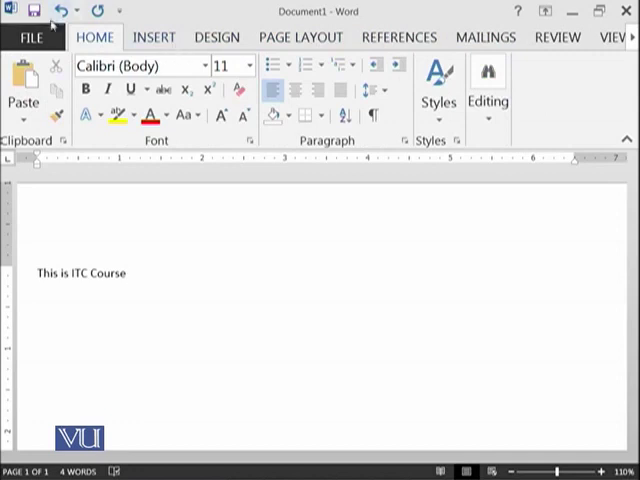
pyautogui.moveTo(36, 12)
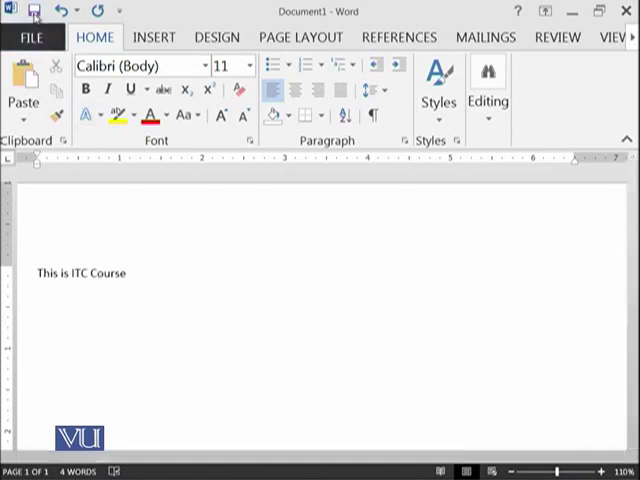
# Step: Save the document to the Desktop on this computer as ITC Course.docx
pyautogui.click(38, 12)
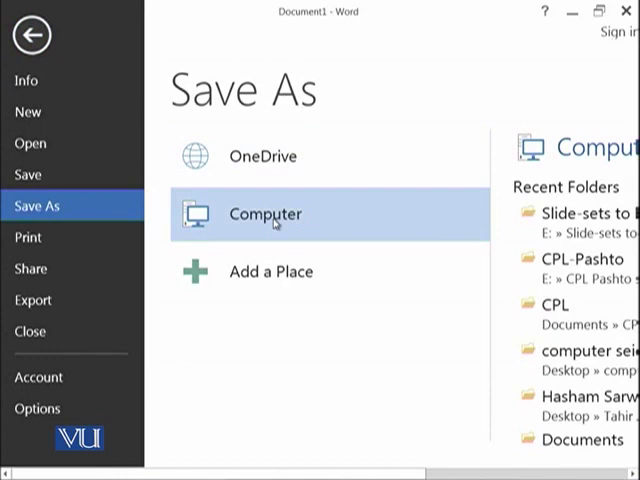
pyautogui.click(264, 214)
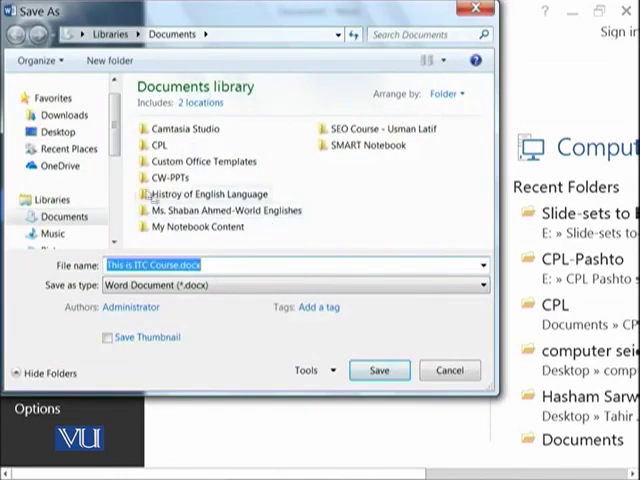
pyautogui.click(60, 132)
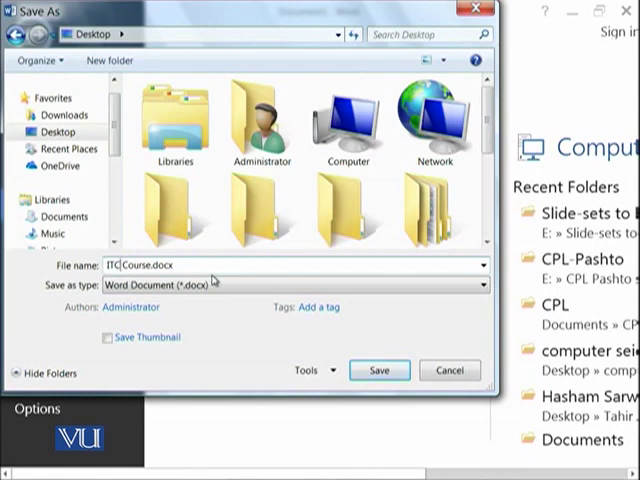
pyautogui.click(380, 370)
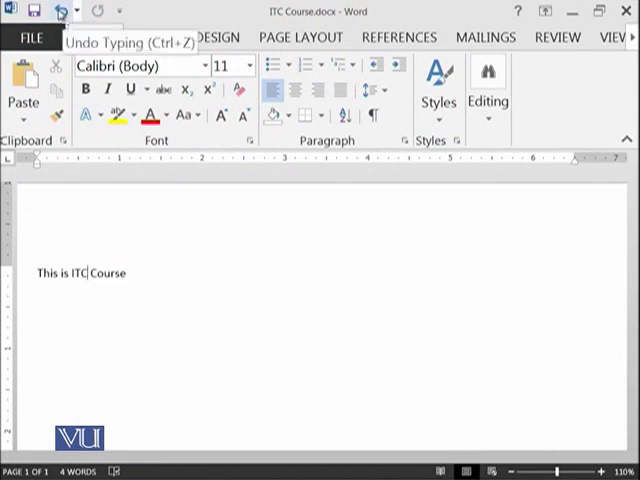
pyautogui.moveTo(58, 12)
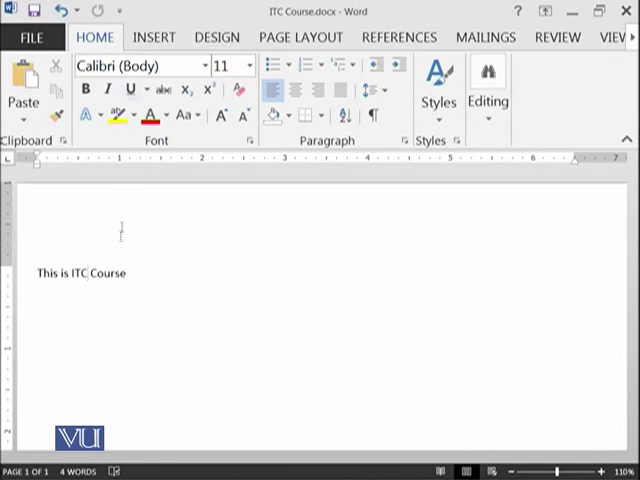
# Step: Append "at VU" to the sentence, undo it, then redo to restore it
pyautogui.click(128, 272)
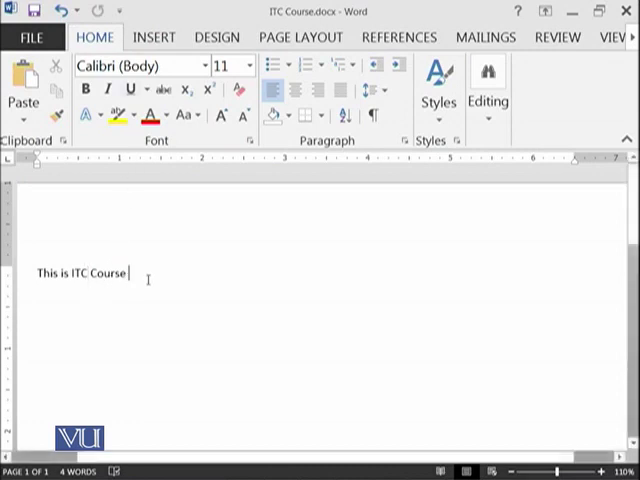
pyautogui.write('at')
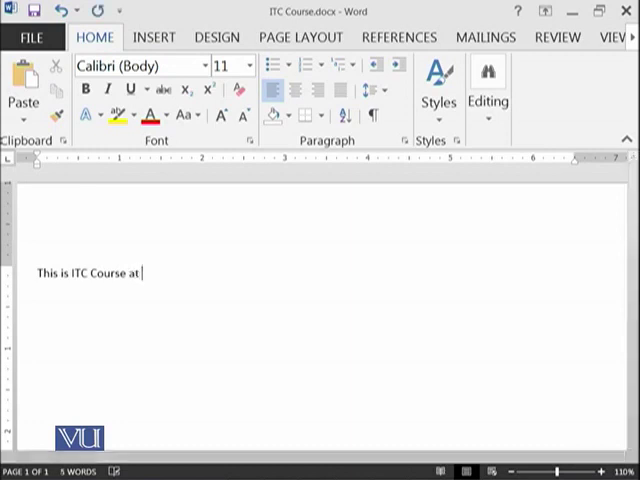
pyautogui.write('VU')
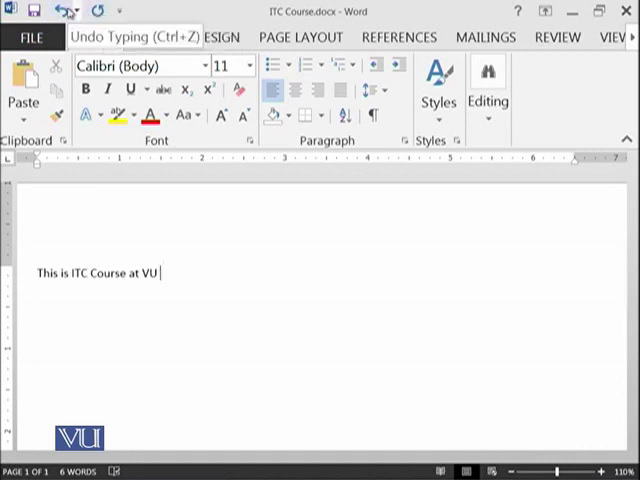
pyautogui.click(62, 12)
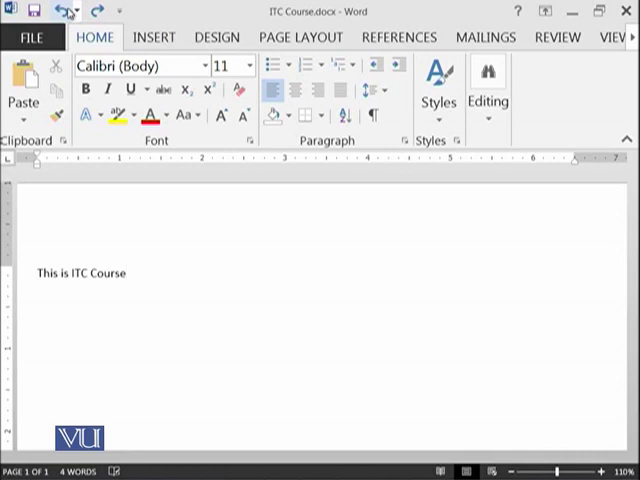
pyautogui.click(136, 272)
pyautogui.write(' at VU')
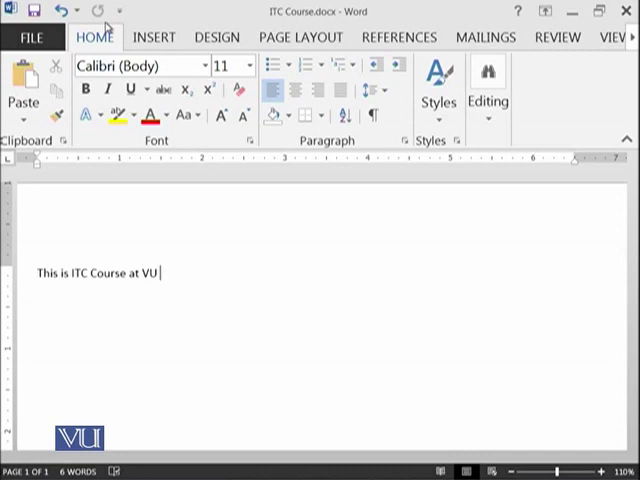
pyautogui.moveTo(204, 288)
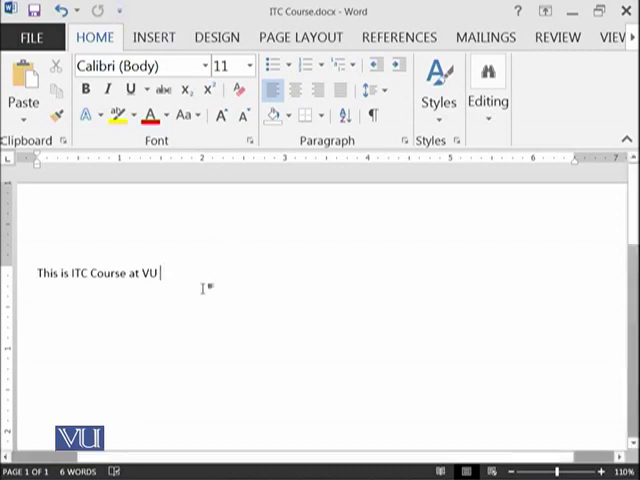
pyautogui.moveTo(190, 256)
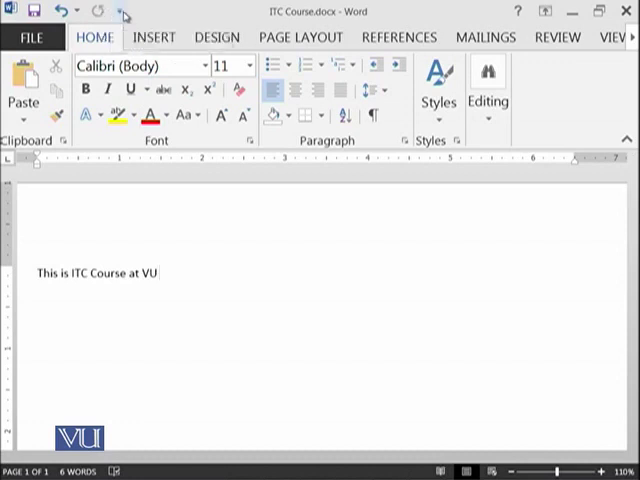
pyautogui.moveTo(124, 14)
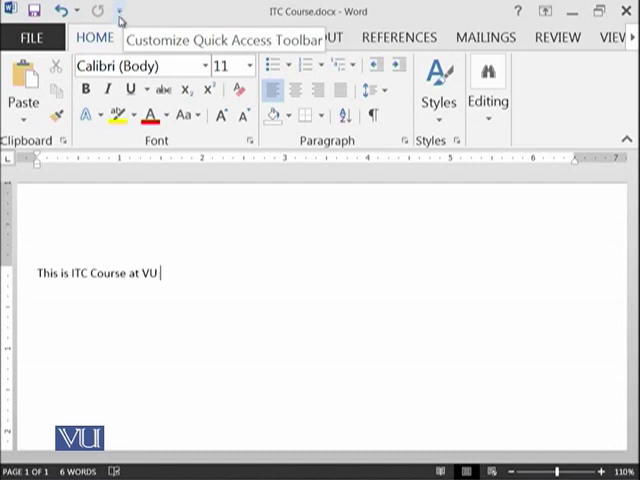
# Step: Add New to the Quick Access Toolbar and use it to create a blank document
pyautogui.click(120, 12)
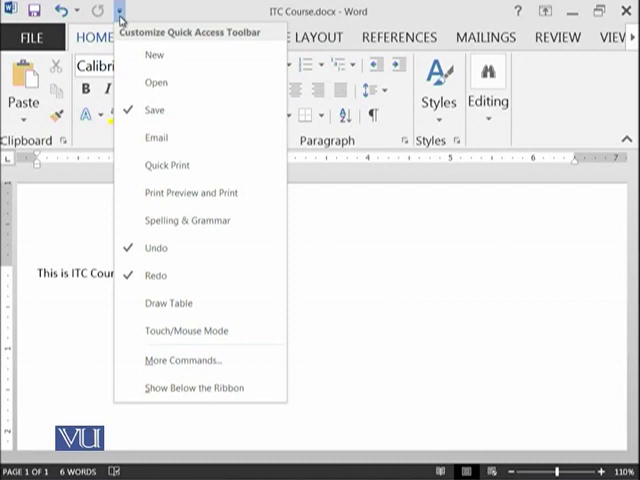
pyautogui.moveTo(122, 22)
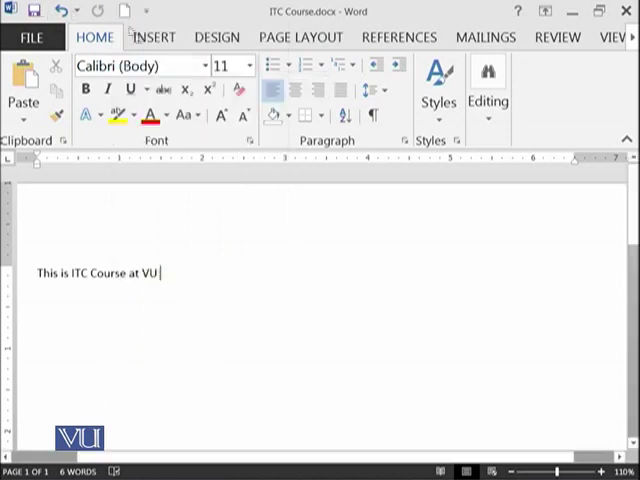
pyautogui.moveTo(128, 12)
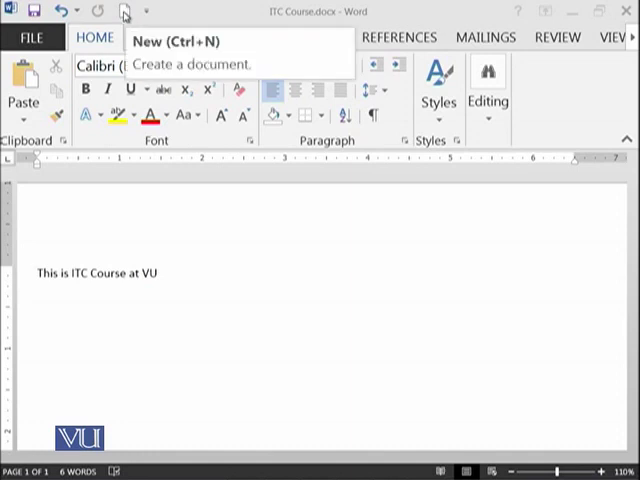
pyautogui.click(124, 12)
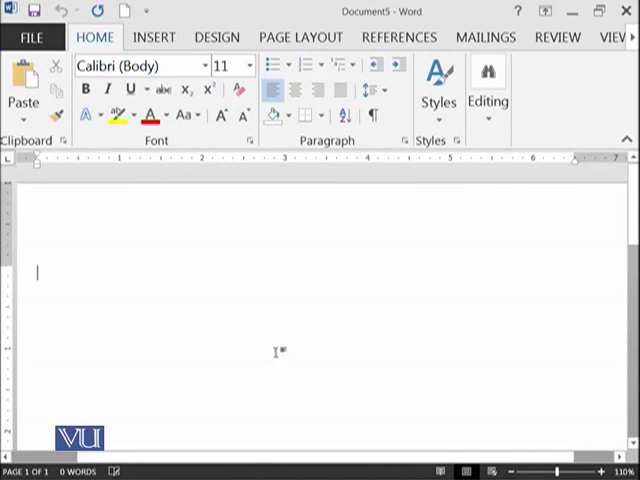
pyautogui.write('This is ITC Course at VU')
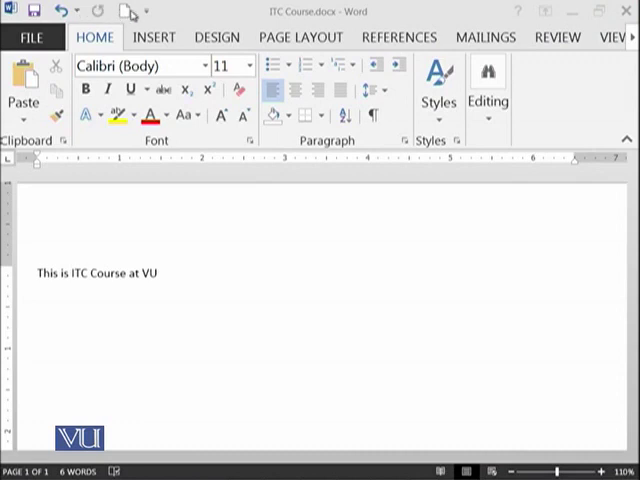
pyautogui.moveTo(156, 12)
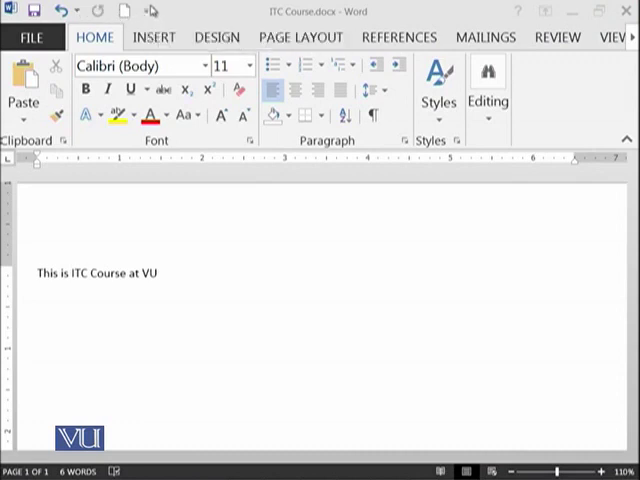
# Step: Close ITC Course.docx via File and add Quick Print to the Quick Access Toolbar
pyautogui.click(152, 12)
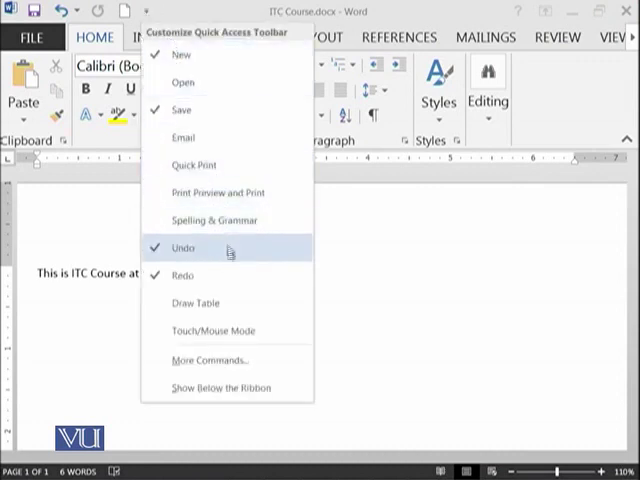
pyautogui.moveTo(214, 192)
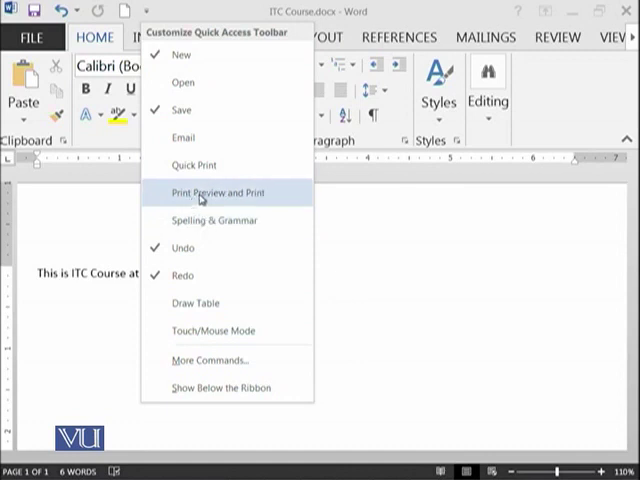
pyautogui.click(412, 246)
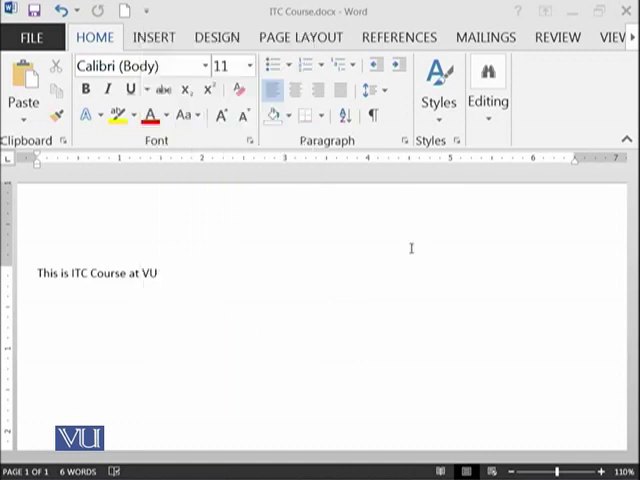
pyautogui.click(32, 36)
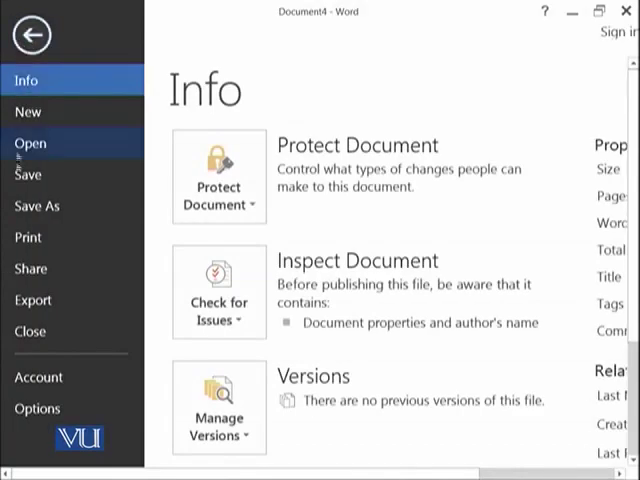
pyautogui.click(32, 32)
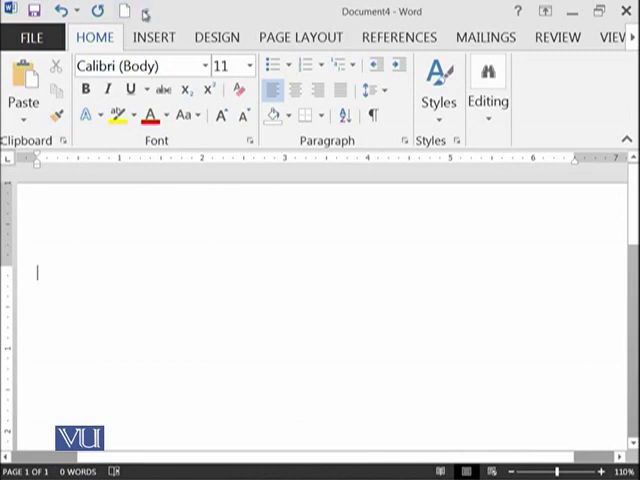
pyautogui.click(146, 12)
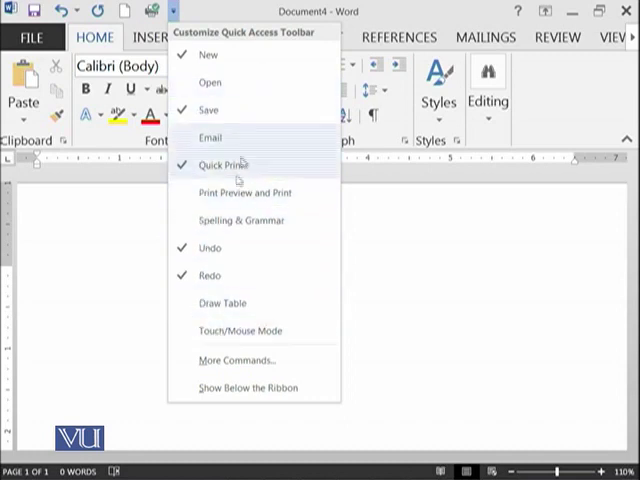
pyautogui.moveTo(228, 332)
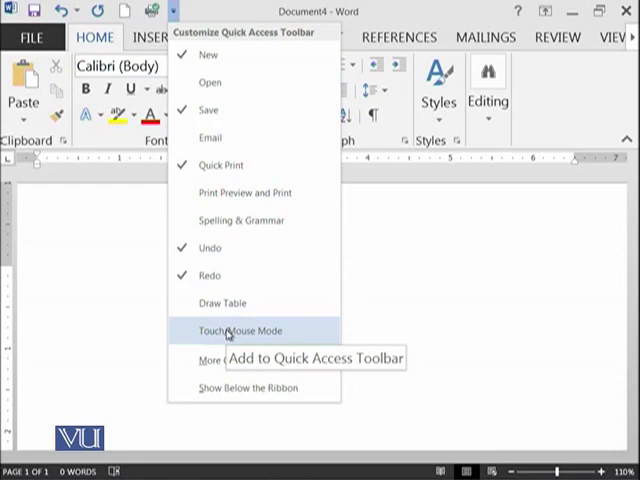
pyautogui.moveTo(230, 360)
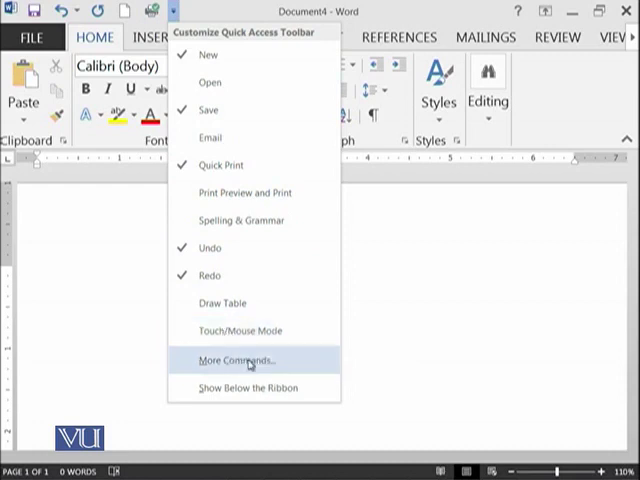
# Step: Add Bold from the Home Tab commands to the Quick Access Toolbar via More Commands
pyautogui.click(244, 360)
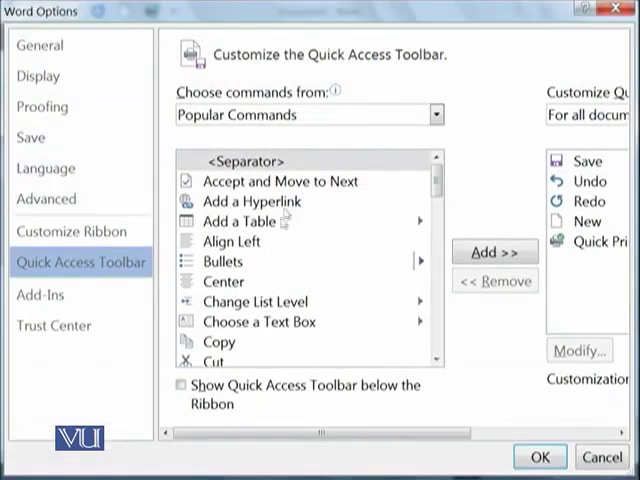
pyautogui.moveTo(488, 144)
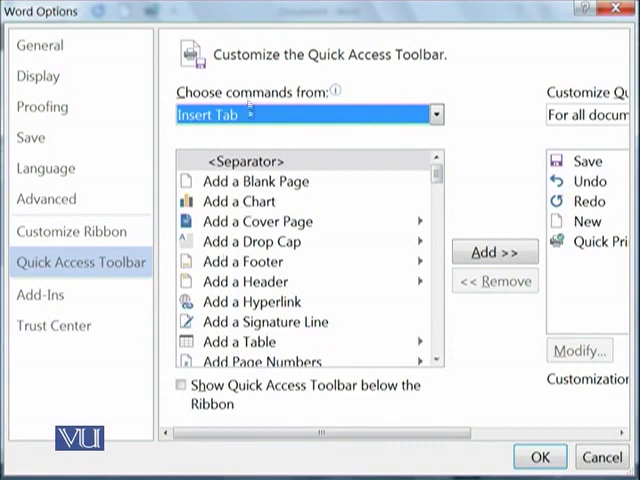
pyautogui.click(310, 114)
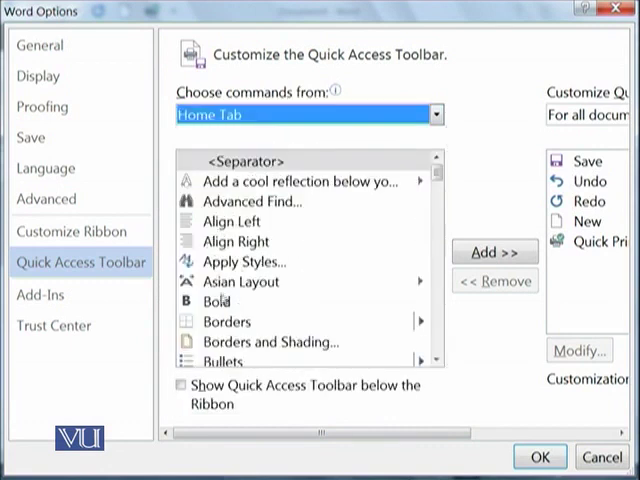
pyautogui.click(216, 300)
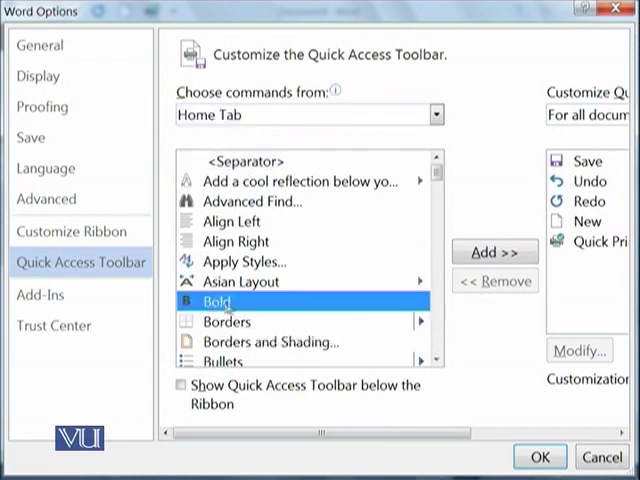
pyautogui.click(494, 252)
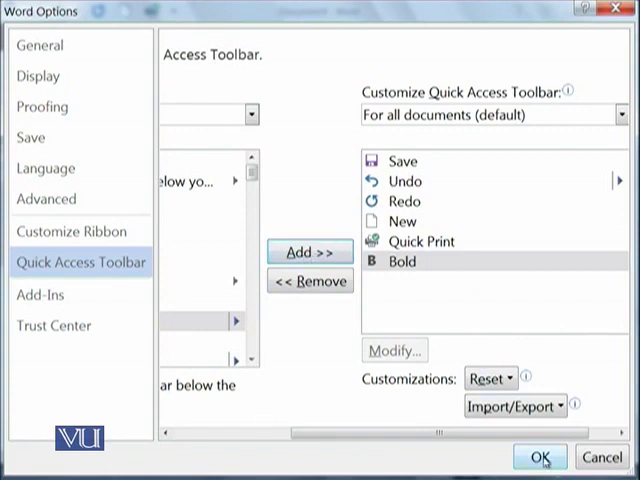
pyautogui.click(540, 456)
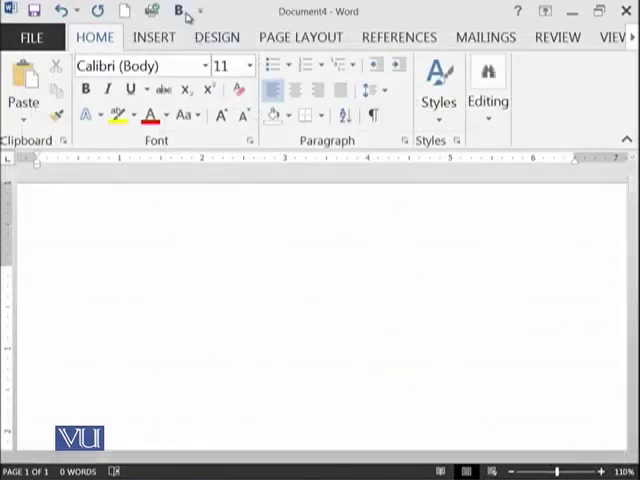
pyautogui.moveTo(178, 12)
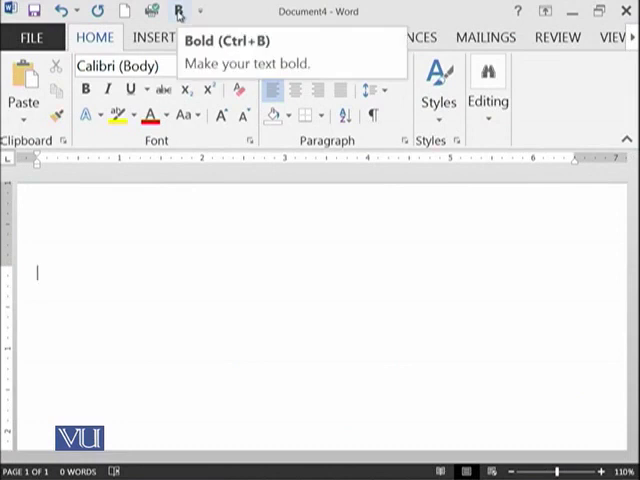
# Step: Try Bold, then remove Bold, New and Quick Print, leaving only Save, Undo and Redo
pyautogui.click(200, 12)
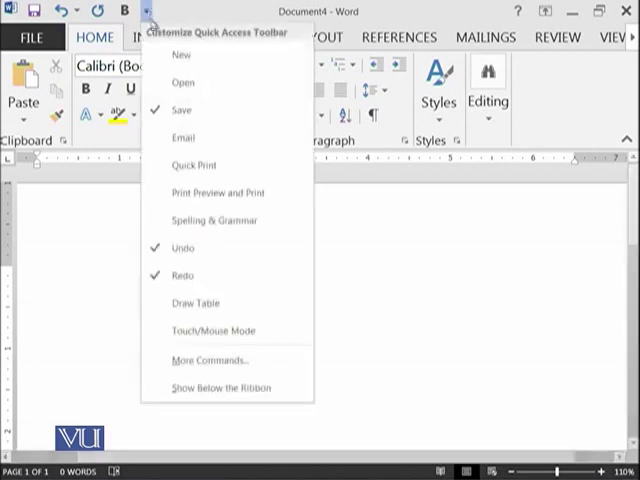
pyautogui.click(210, 360)
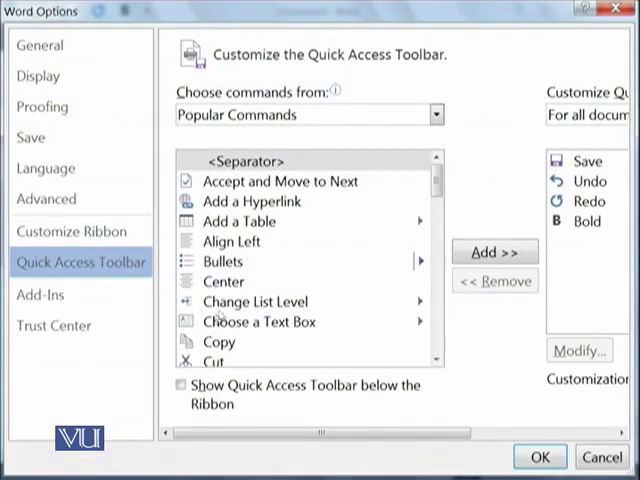
pyautogui.click(588, 220)
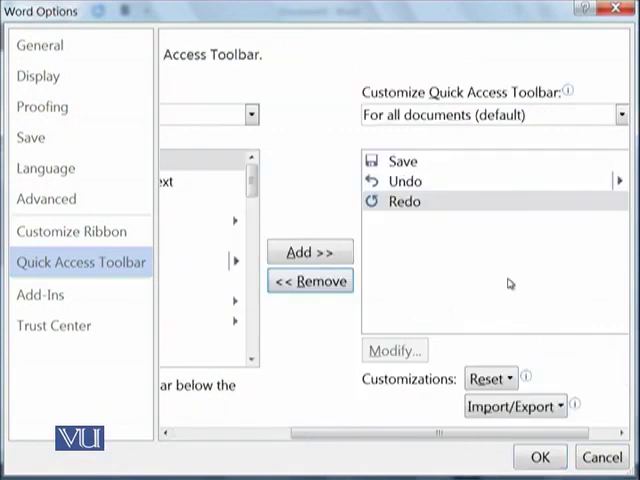
pyautogui.moveTo(540, 456)
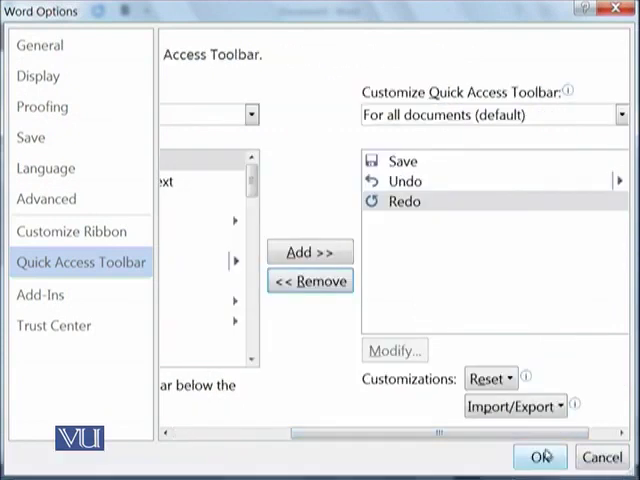
pyautogui.click(540, 456)
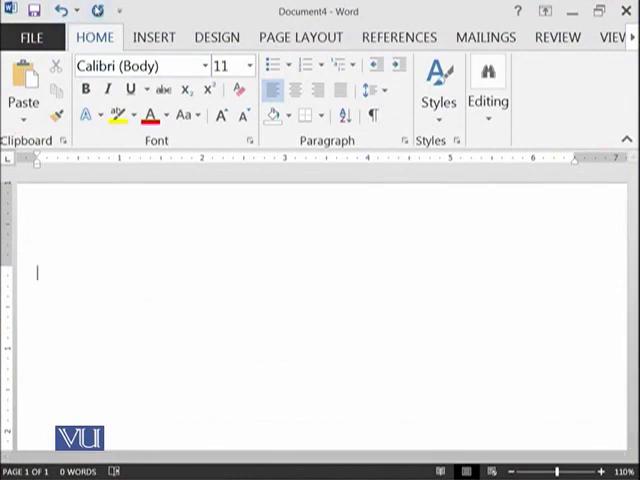